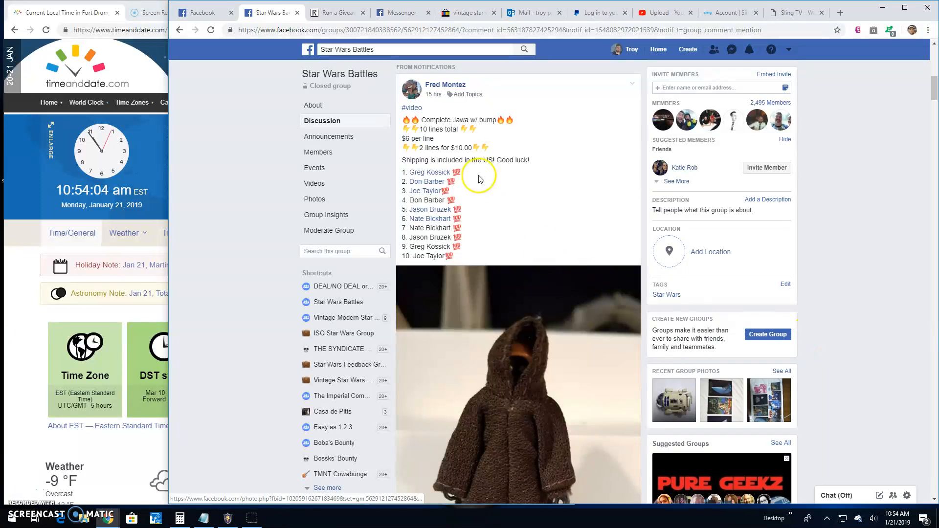
{"action": "mouse_move", "coordinate": [448, 167]}
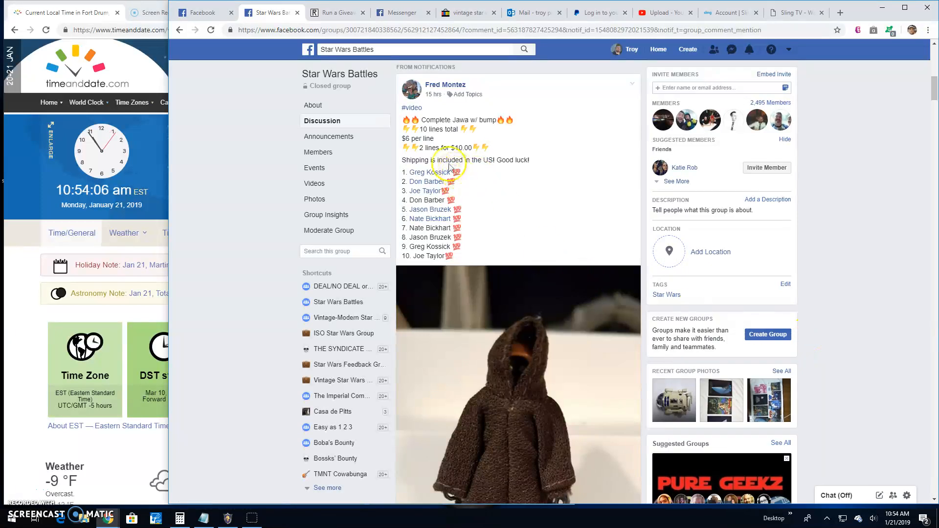
- Review the Jawa post's photo and scroll down to its comment thread
{"action": "scroll", "scroll_direction": "down", "scroll_amount": 3}
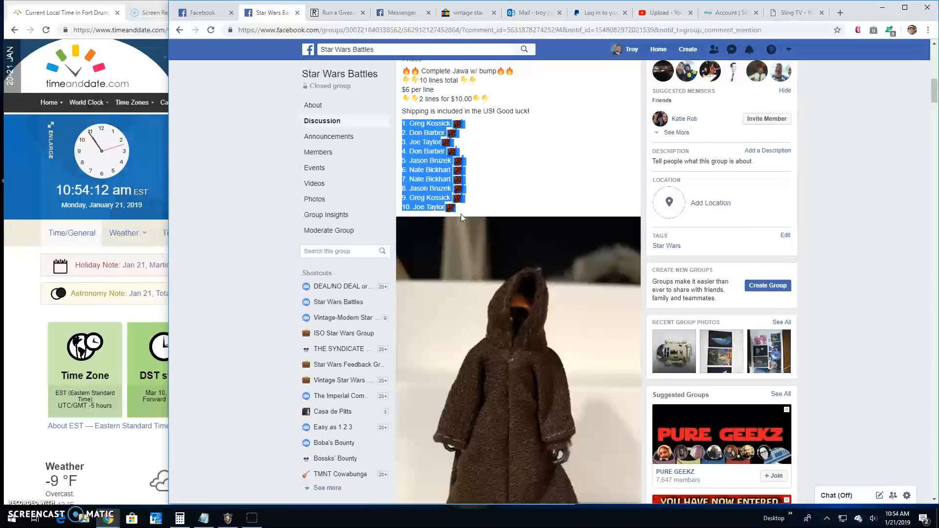
{"action": "left_click", "coordinate": [518, 359]}
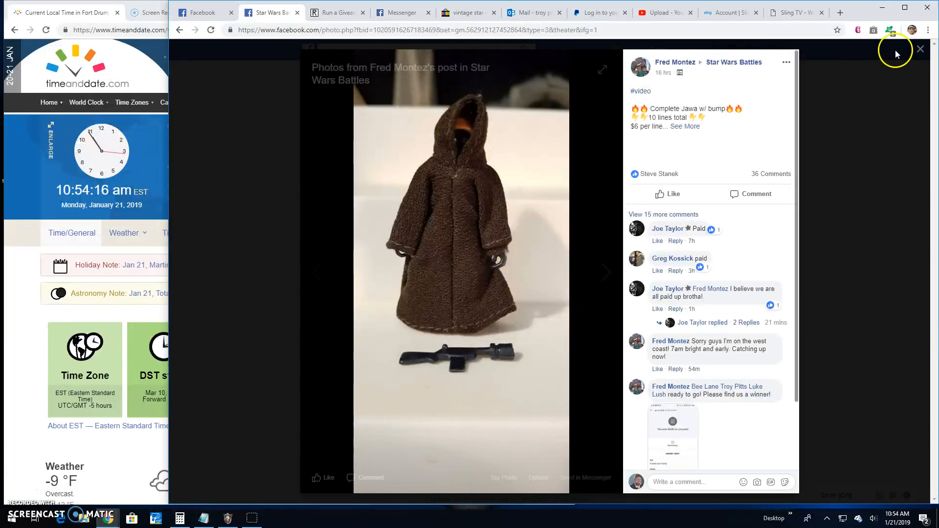
{"action": "left_click", "coordinate": [920, 49]}
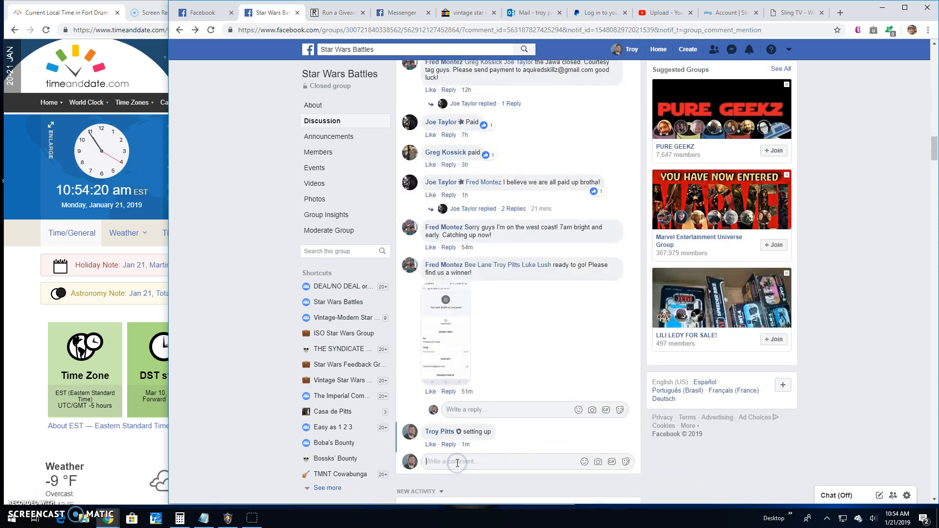
- Comment 'Live! 1054 am' on the Jawa post and switch to the giveaway page
{"action": "type", "text": "Live!"}
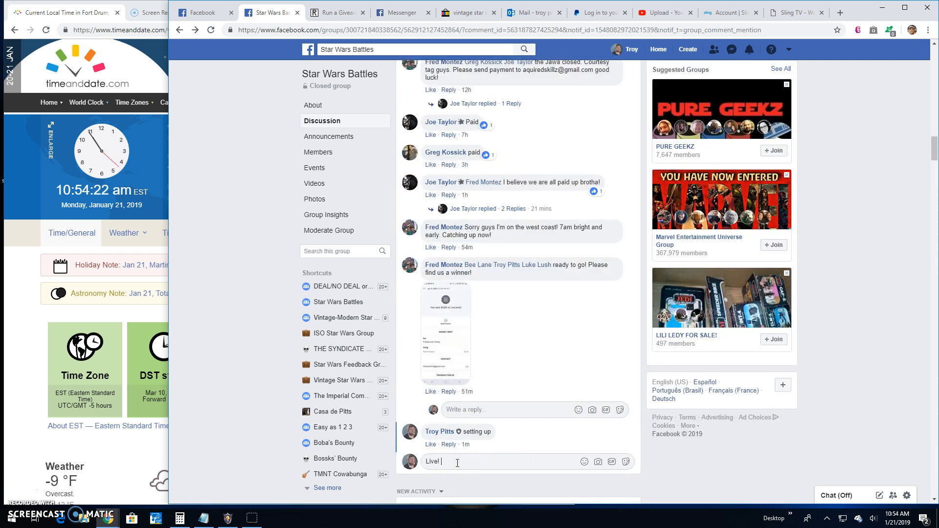
{"action": "type", "text": "1054 am"}
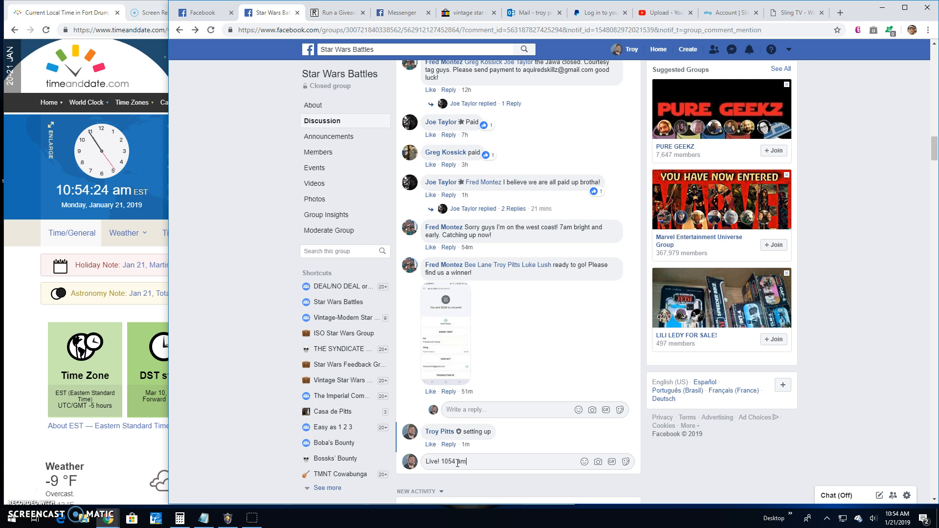
{"action": "left_click", "coordinate": [336, 12]}
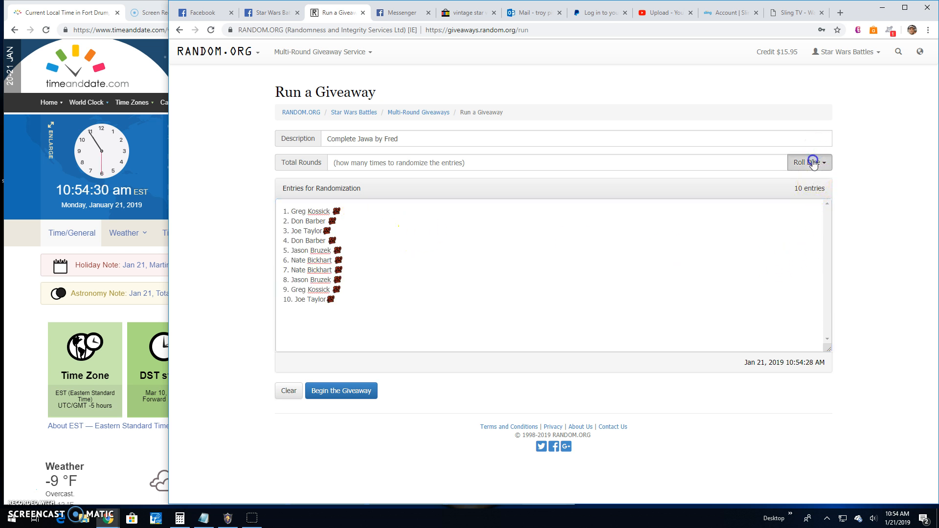
- Roll dice to set 9 total rounds and begin randomizing the ten entries
{"action": "left_click", "coordinate": [806, 162]}
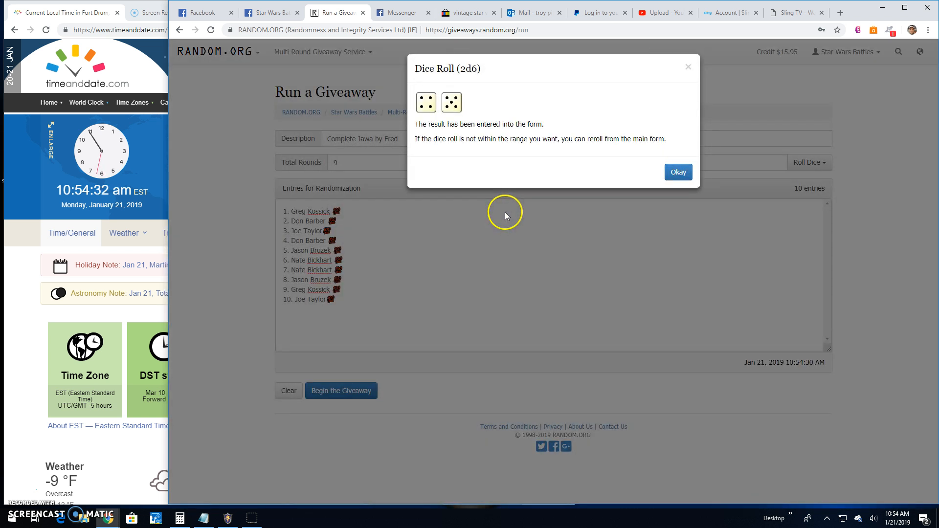
{"action": "left_click", "coordinate": [677, 172]}
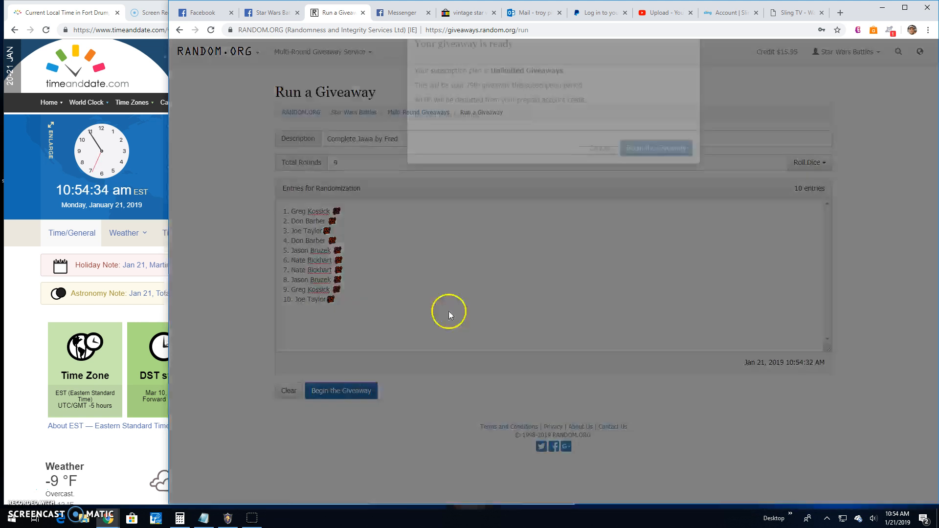
{"action": "left_click", "coordinate": [341, 390]}
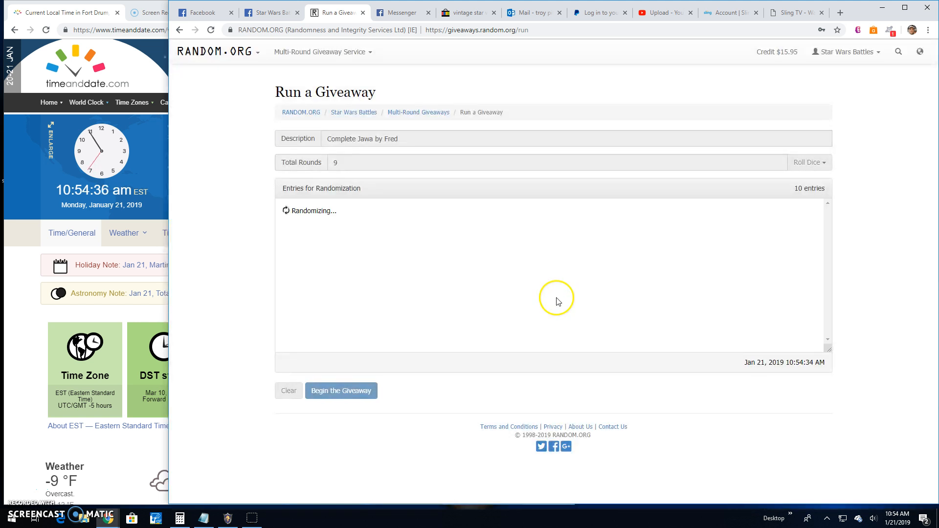
- Run randomization rounds up to Round #8, then return to the Facebook thread
{"action": "left_click", "coordinate": [341, 390]}
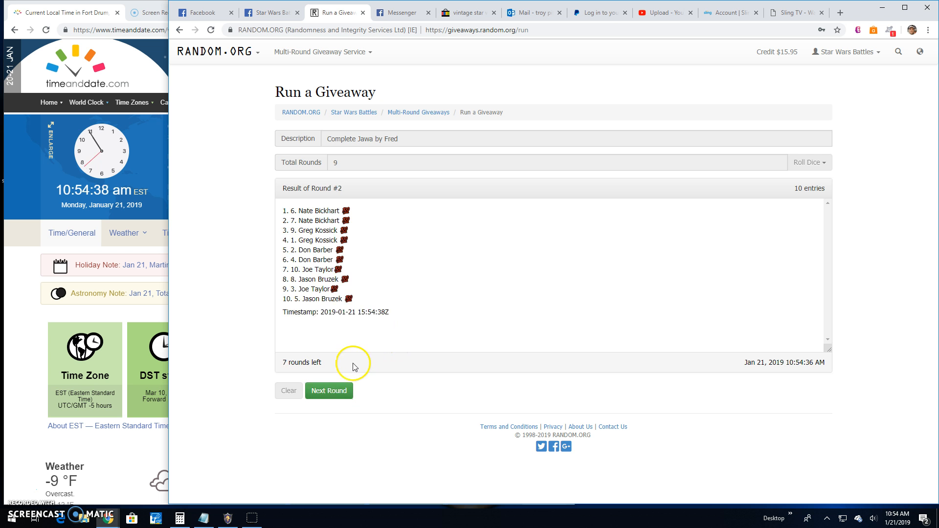
{"action": "left_click", "coordinate": [328, 390]}
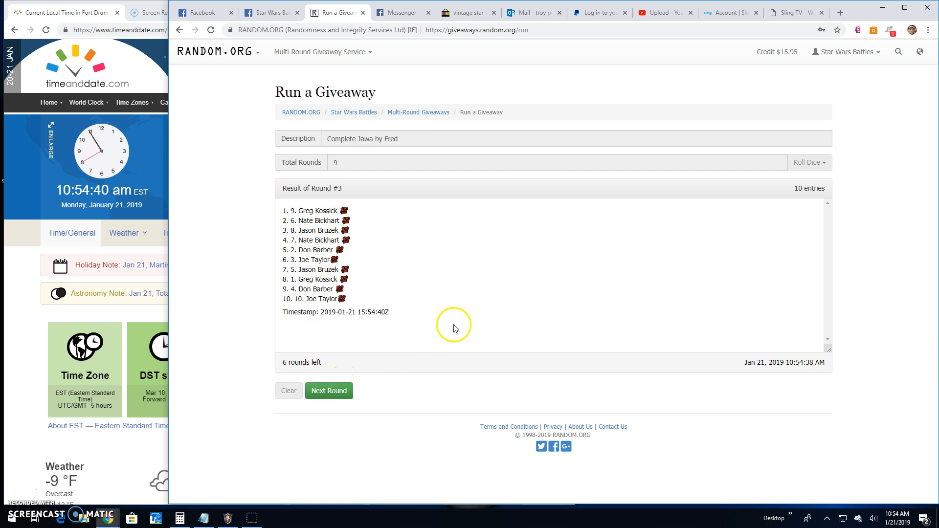
{"action": "left_click", "coordinate": [328, 391]}
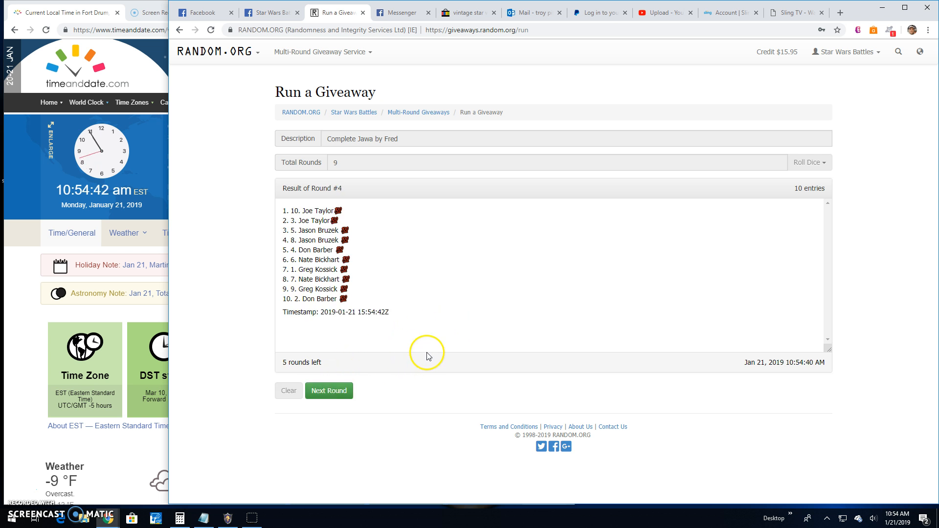
{"action": "left_click", "coordinate": [328, 390]}
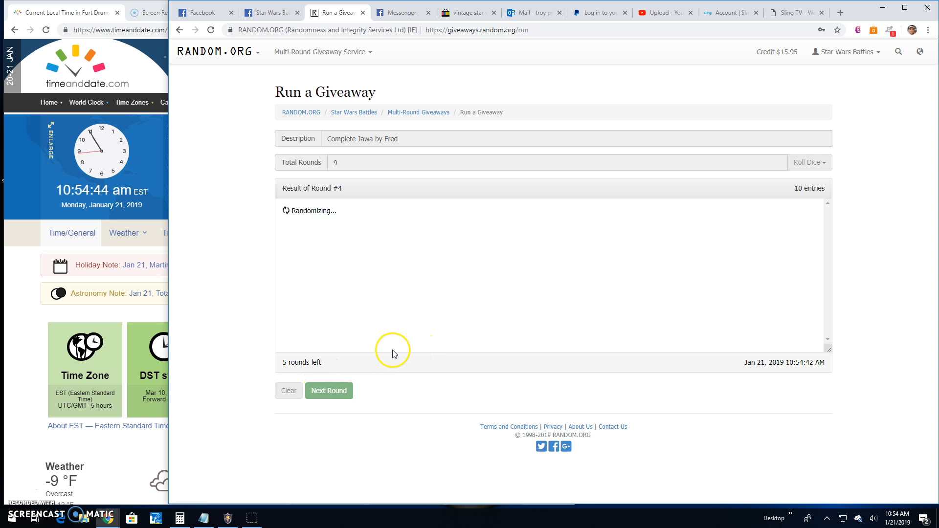
{"action": "left_click", "coordinate": [329, 390]}
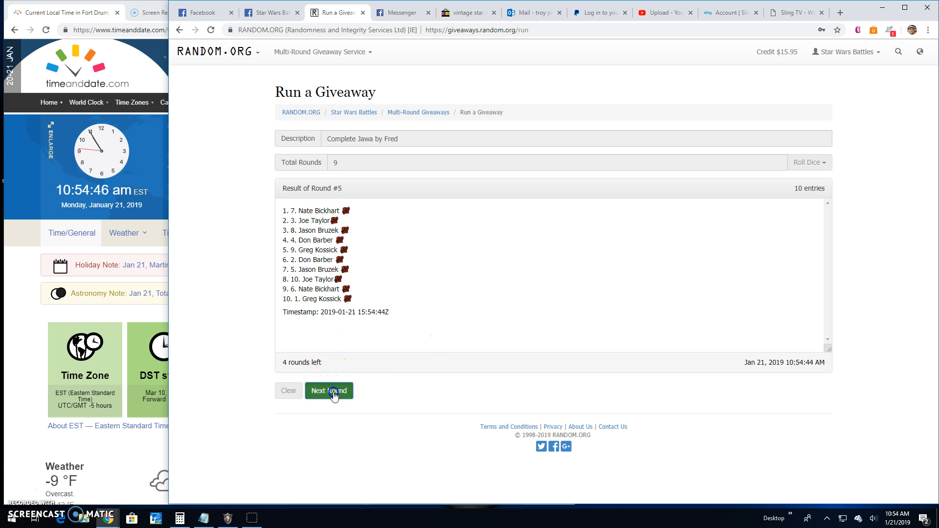
{"action": "left_click", "coordinate": [329, 391]}
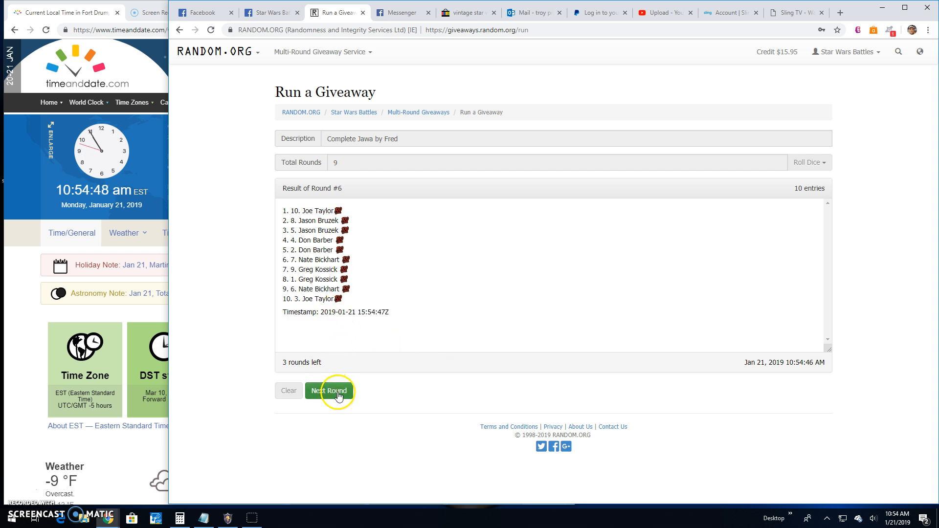
{"action": "left_click", "coordinate": [329, 390]}
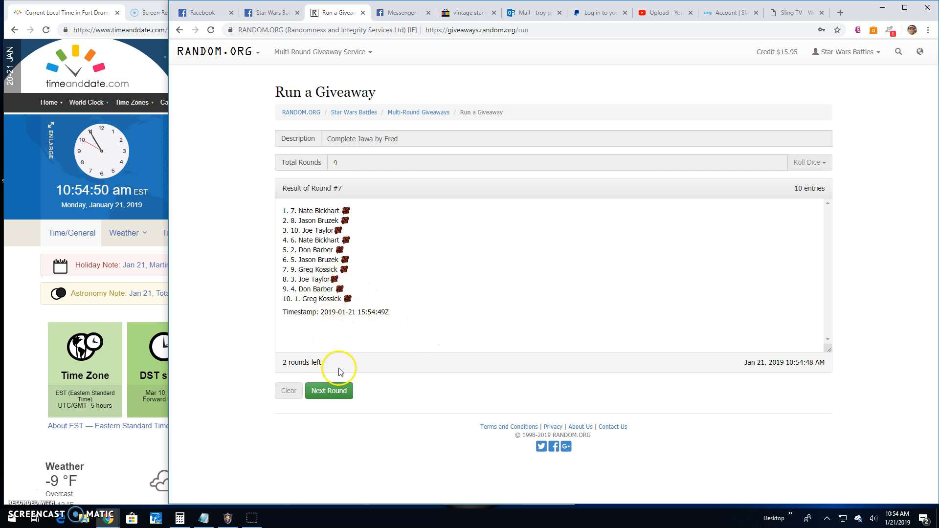
{"action": "left_click", "coordinate": [329, 390]}
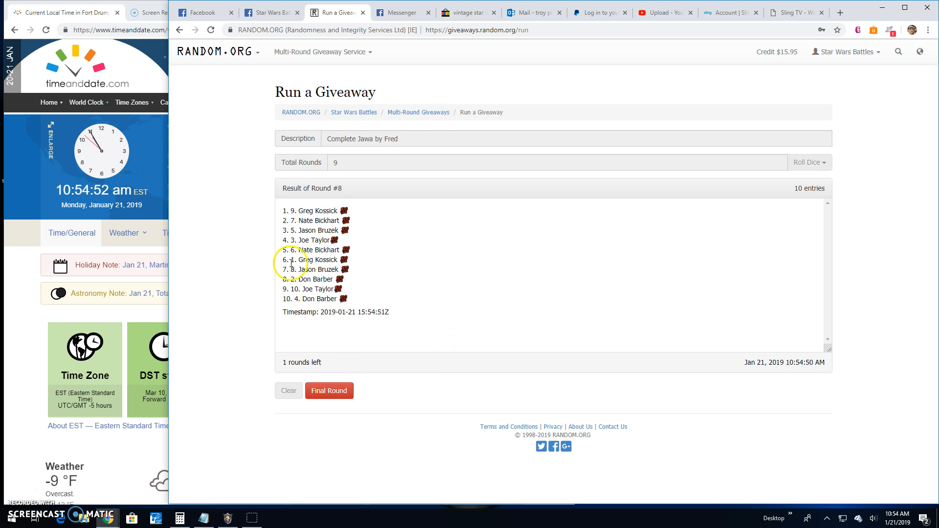
{"action": "left_click", "coordinate": [270, 12]}
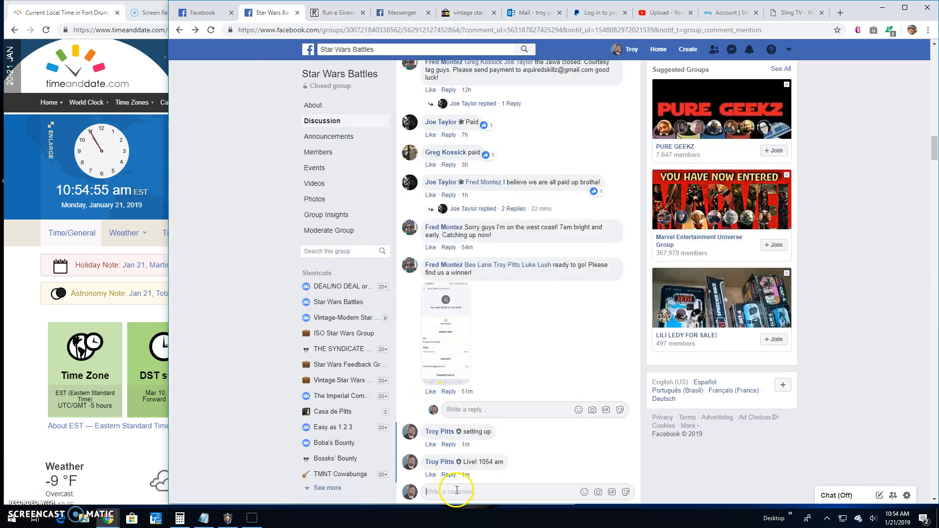
- Comment 'Final round! good luck!', run round 9, and open the verification page
{"action": "type", "text": "Final"}
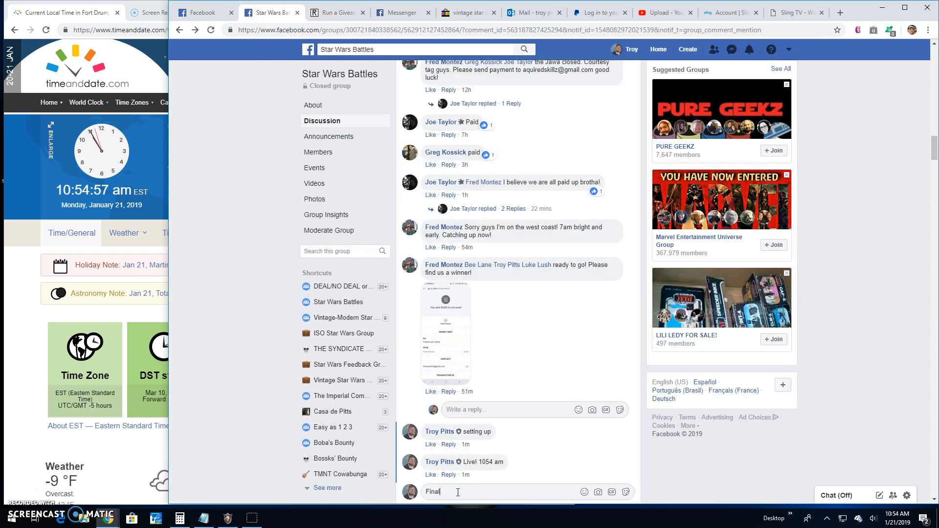
{"action": "type", "text": "round go"}
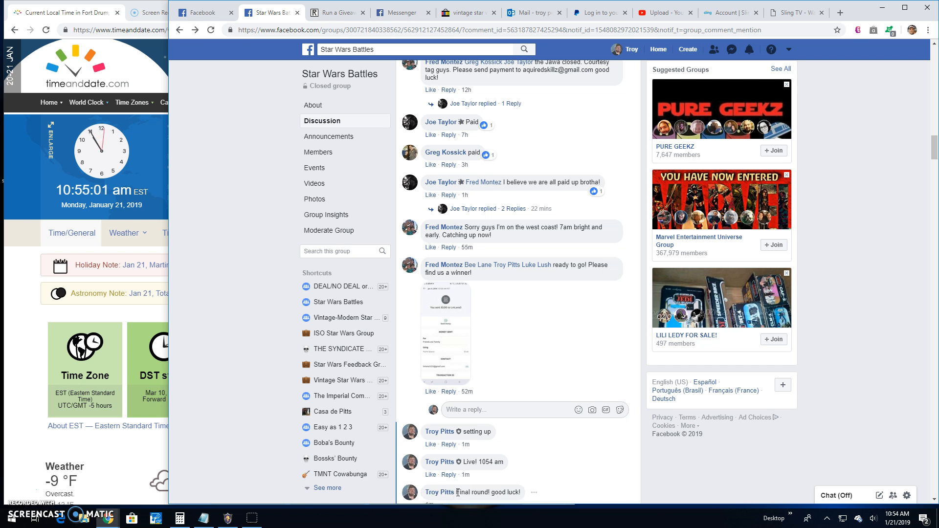
{"action": "left_click", "coordinate": [337, 12]}
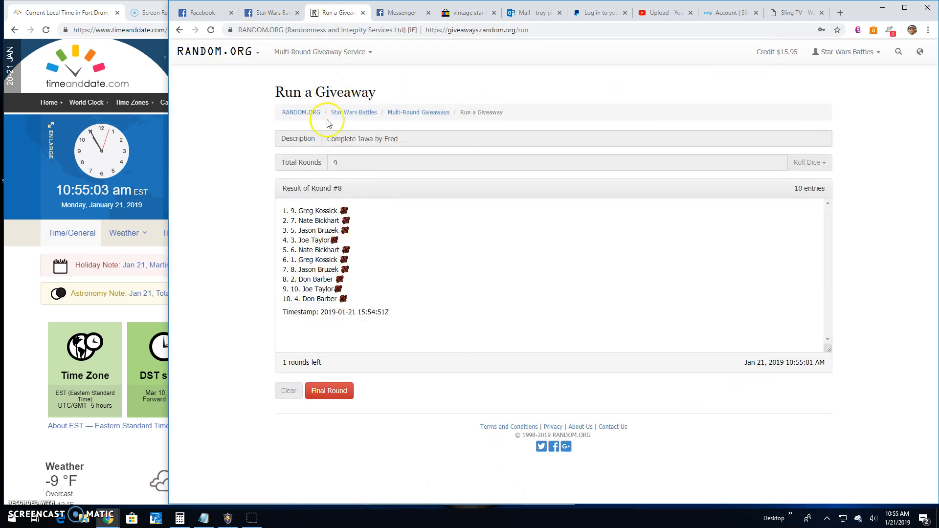
{"action": "left_click", "coordinate": [329, 390]}
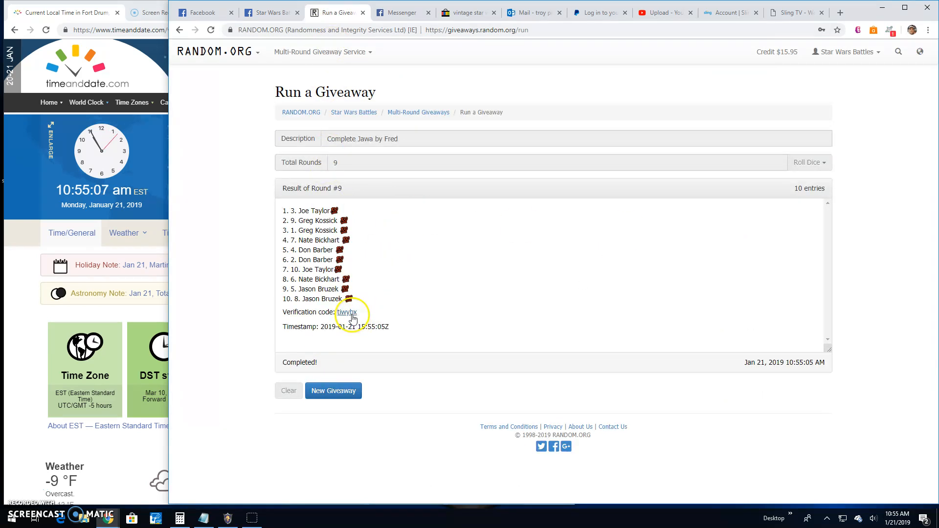
{"action": "left_click", "coordinate": [347, 312]}
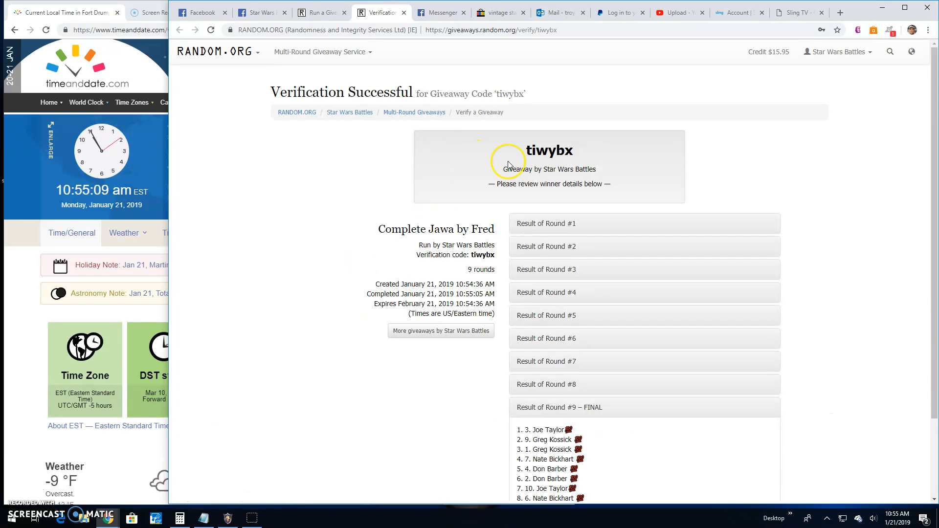
{"action": "scroll", "scroll_direction": "down", "scroll_amount": 3}
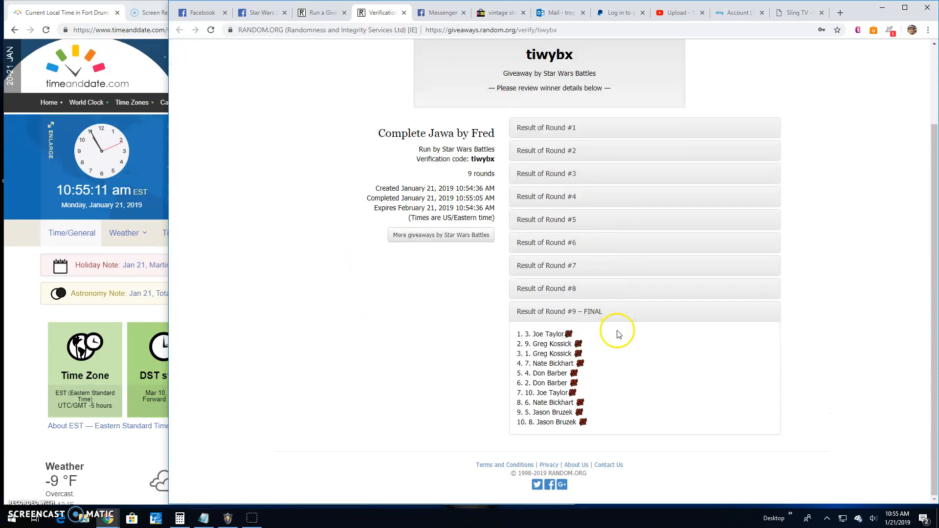
{"action": "double_click", "coordinate": [542, 333]}
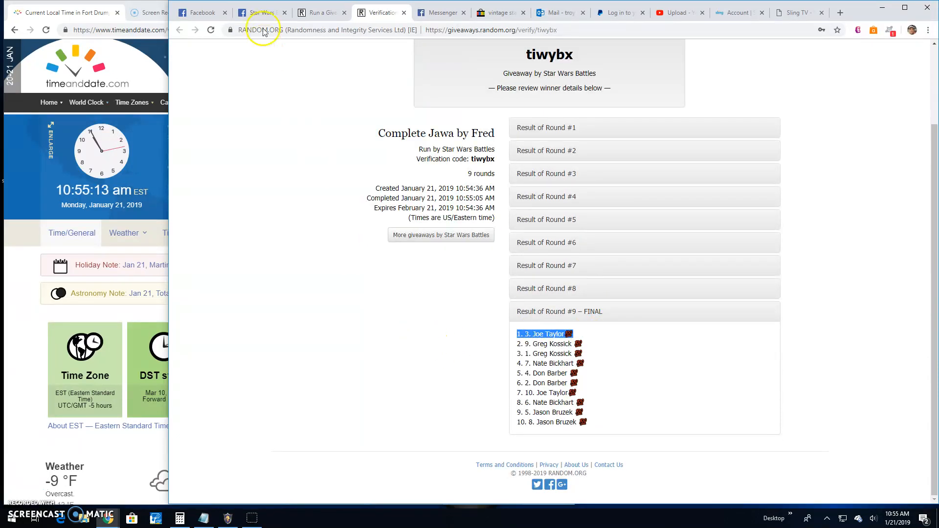
{"action": "mouse_move", "coordinate": [262, 12]}
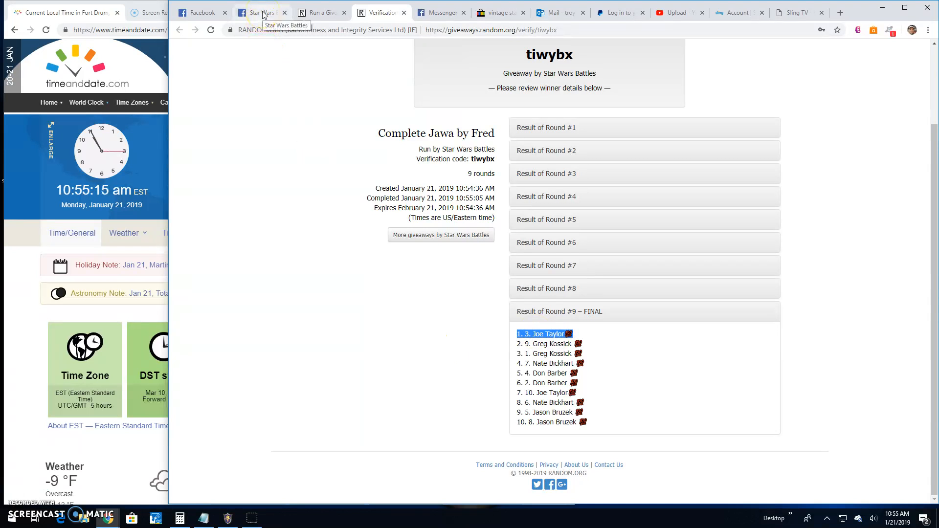
{"action": "left_click", "coordinate": [262, 11]}
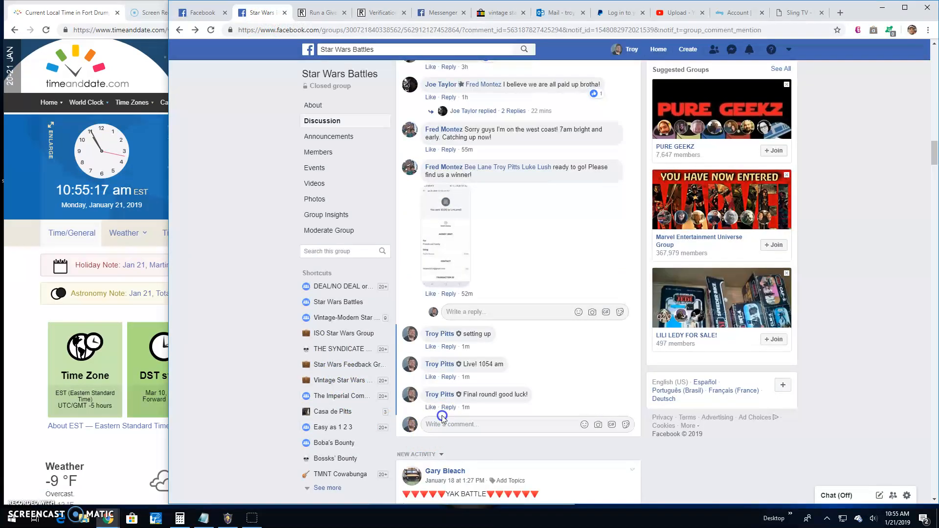
{"action": "type", "text": "Done!"}
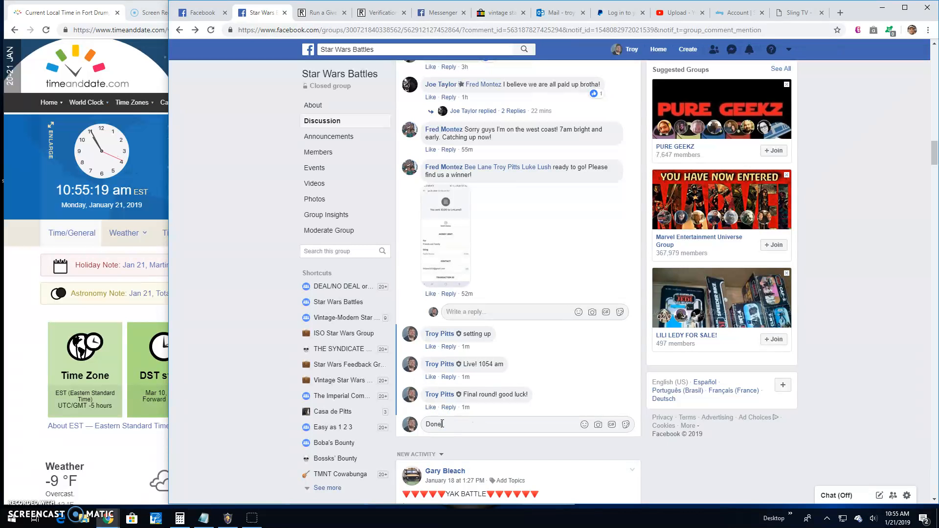
{"action": "type", "text": "1055"}
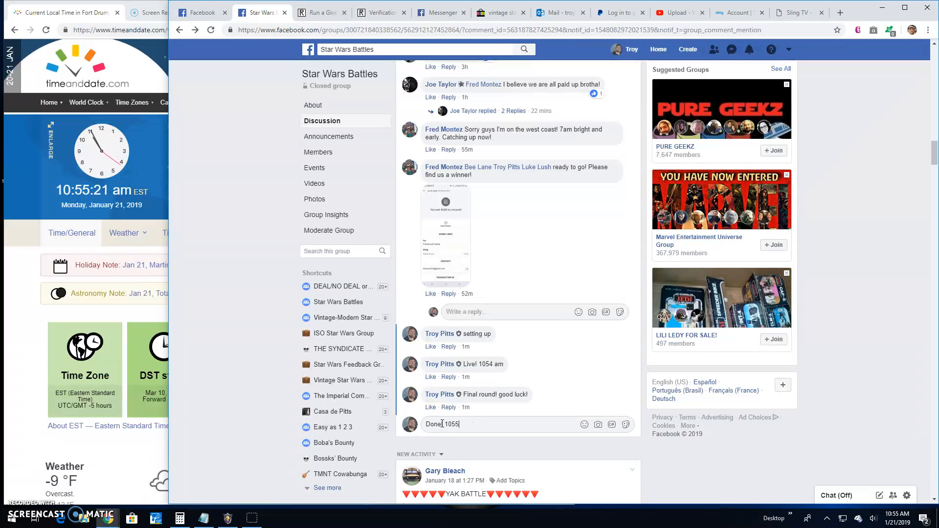